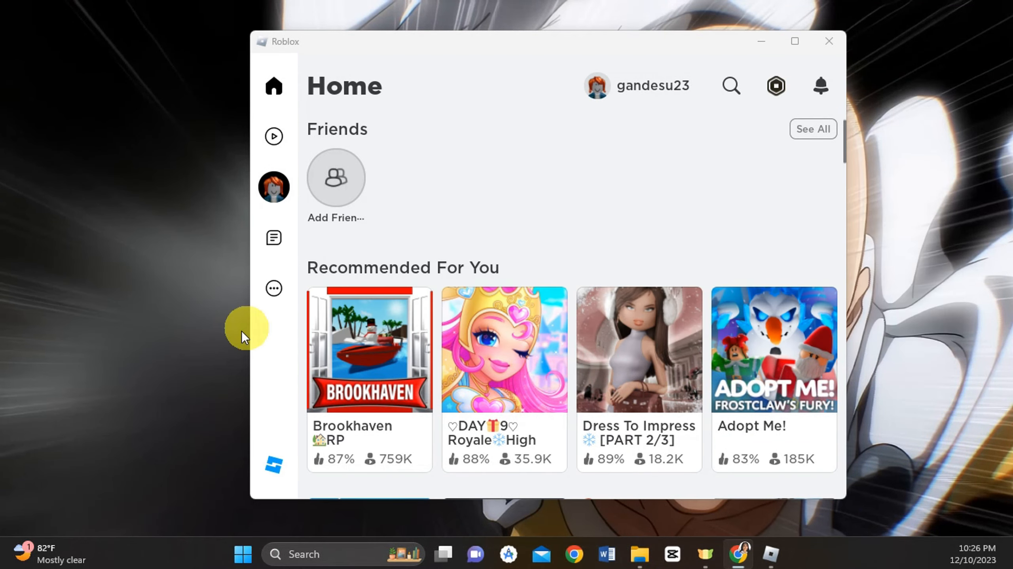
pyautogui.moveTo(91, 518)
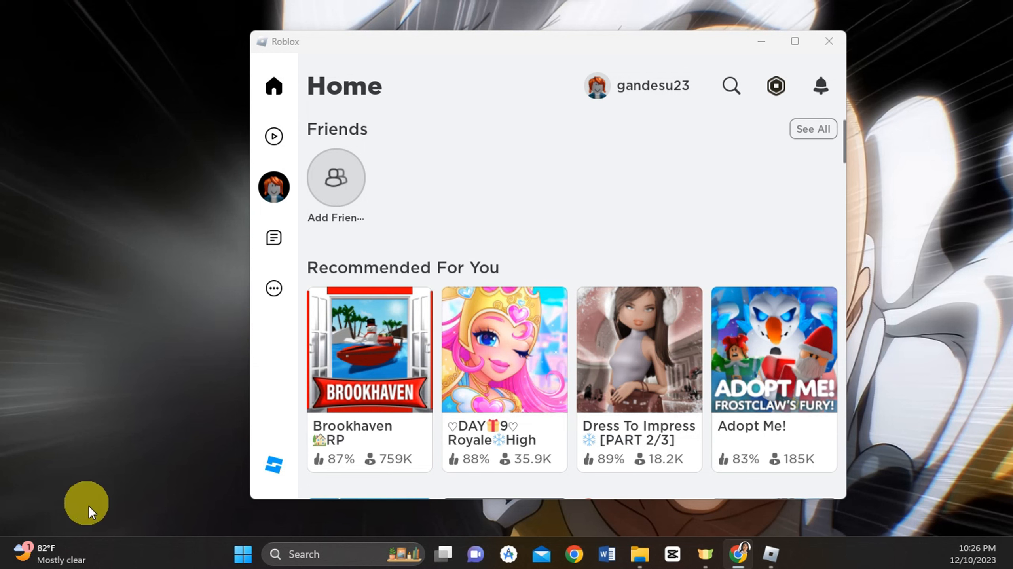
pyautogui.moveTo(124, 381)
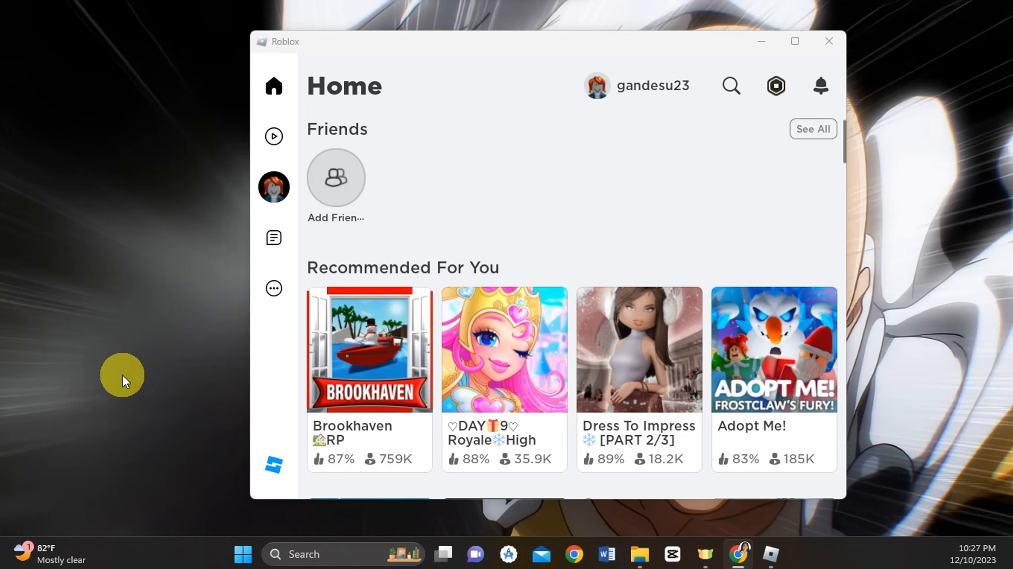
pyautogui.moveTo(308, 553)
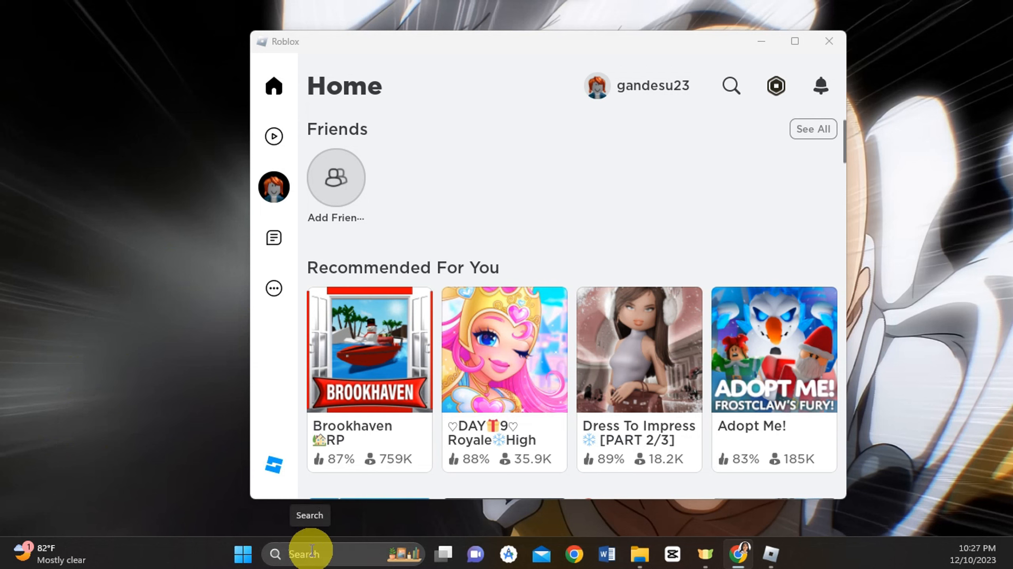
# Step: Search 'roblox', select RobloxPlayerLauncher.exe and open its file location in Downloads Programs
pyautogui.write('roblox')
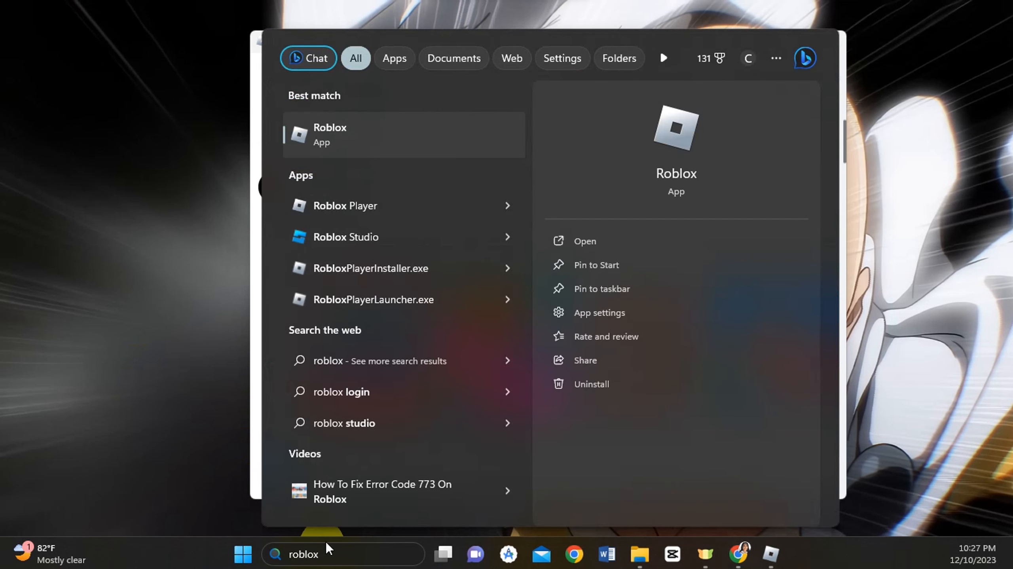
pyautogui.moveTo(330, 543)
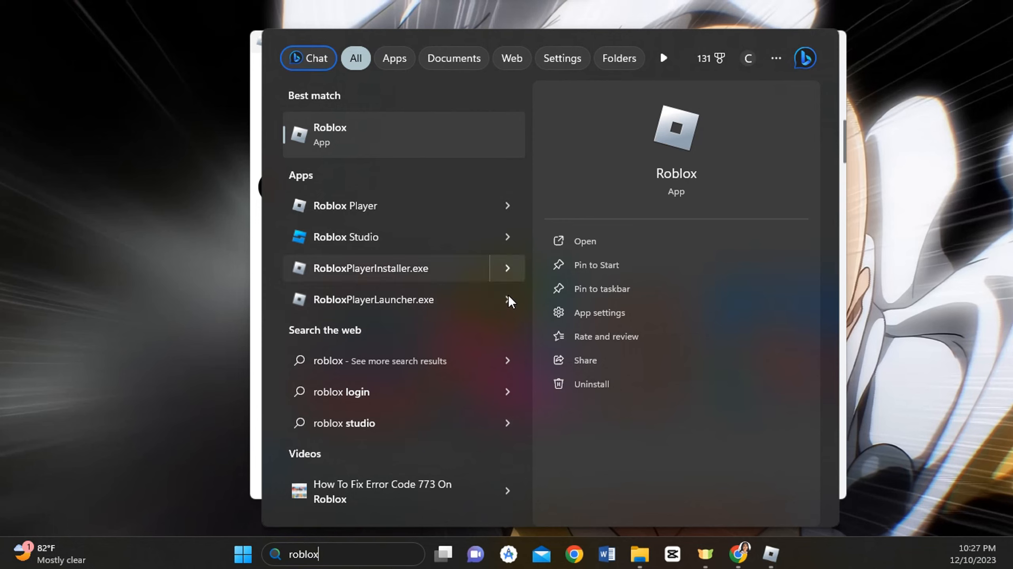
pyautogui.click(388, 299)
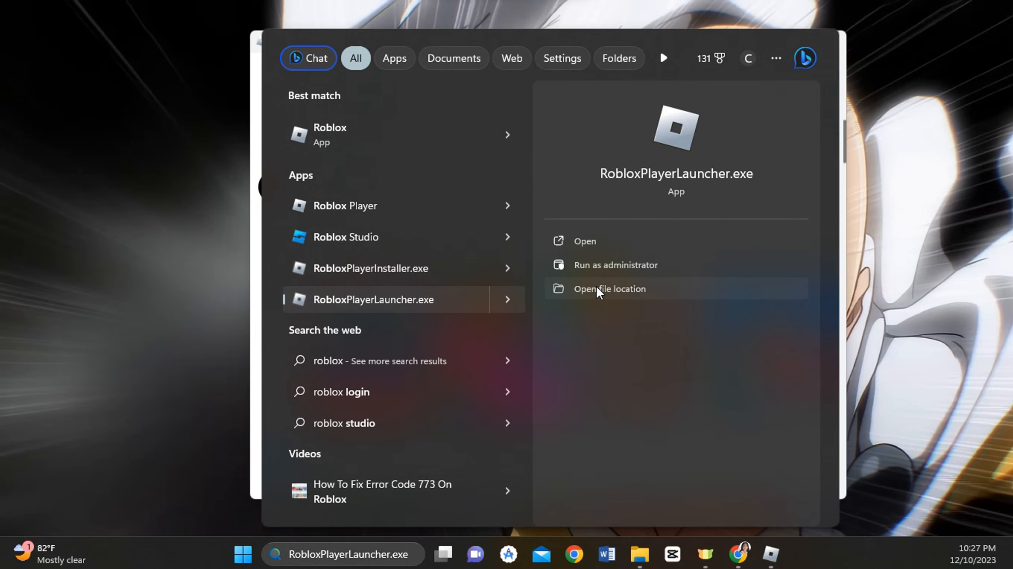
pyautogui.click(610, 289)
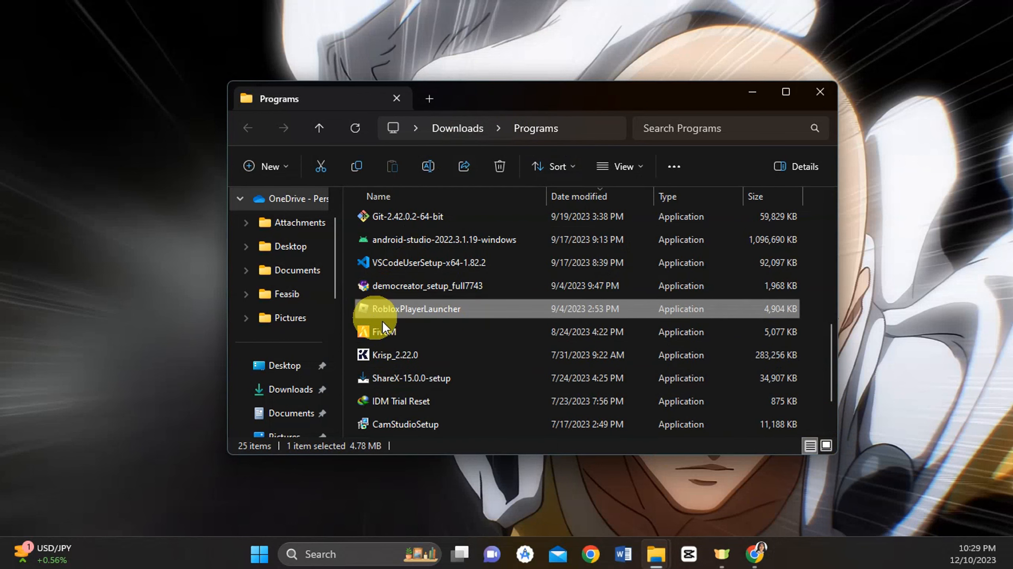
pyautogui.moveTo(411, 311)
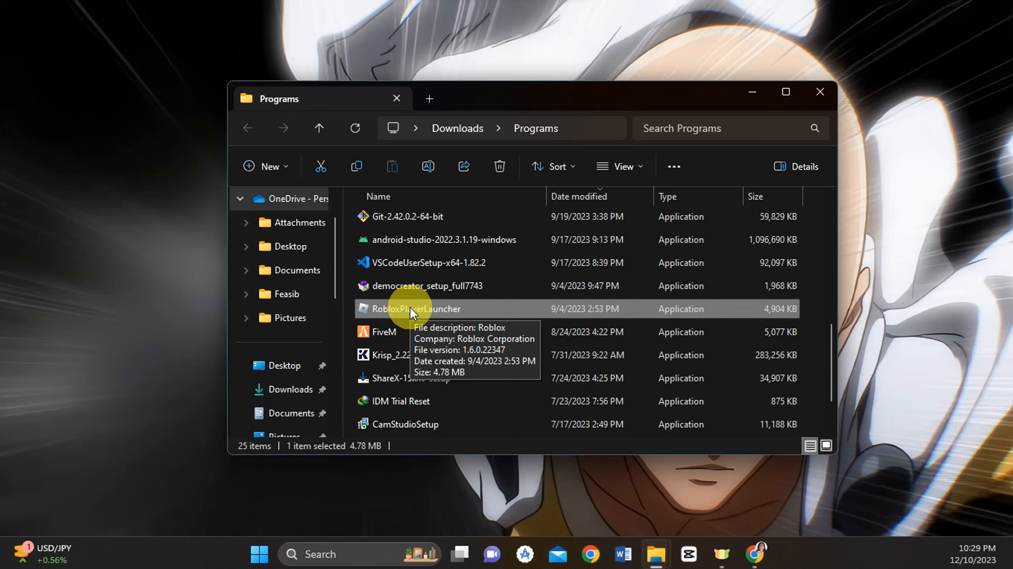
pyautogui.moveTo(361, 318)
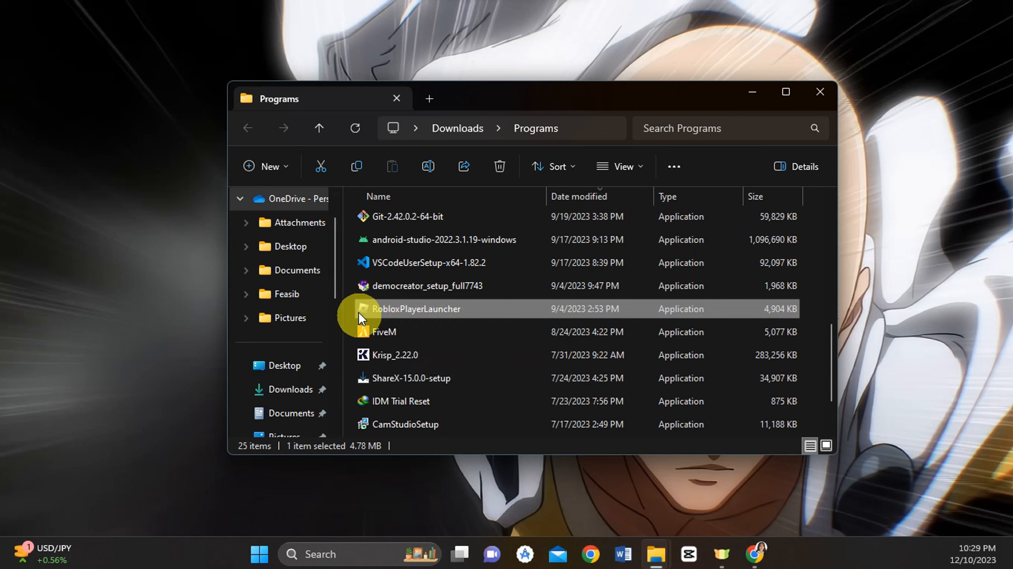
pyautogui.moveTo(351, 309)
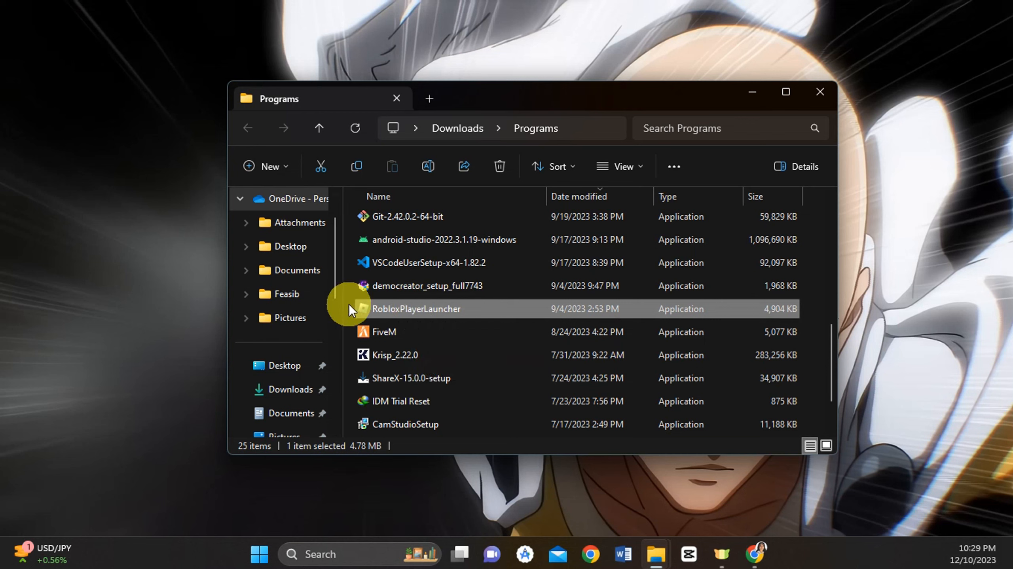
pyautogui.moveTo(341, 318)
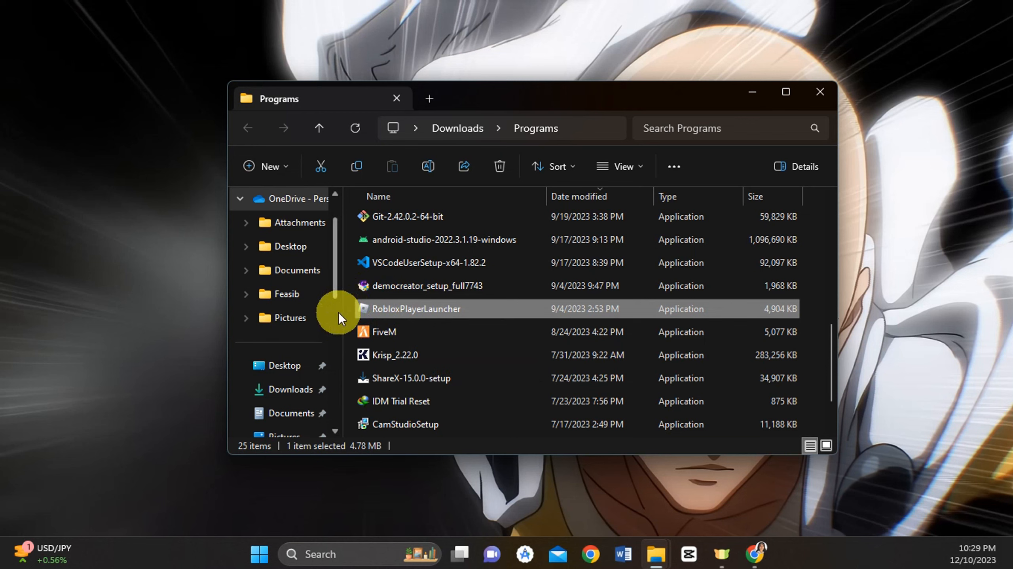
pyautogui.moveTo(360, 313)
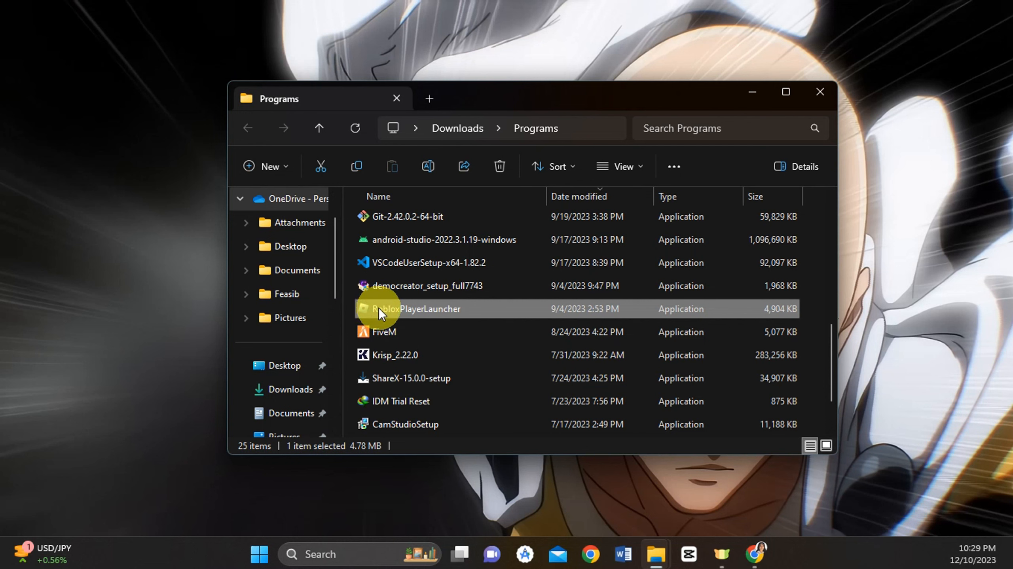
pyautogui.moveTo(421, 312)
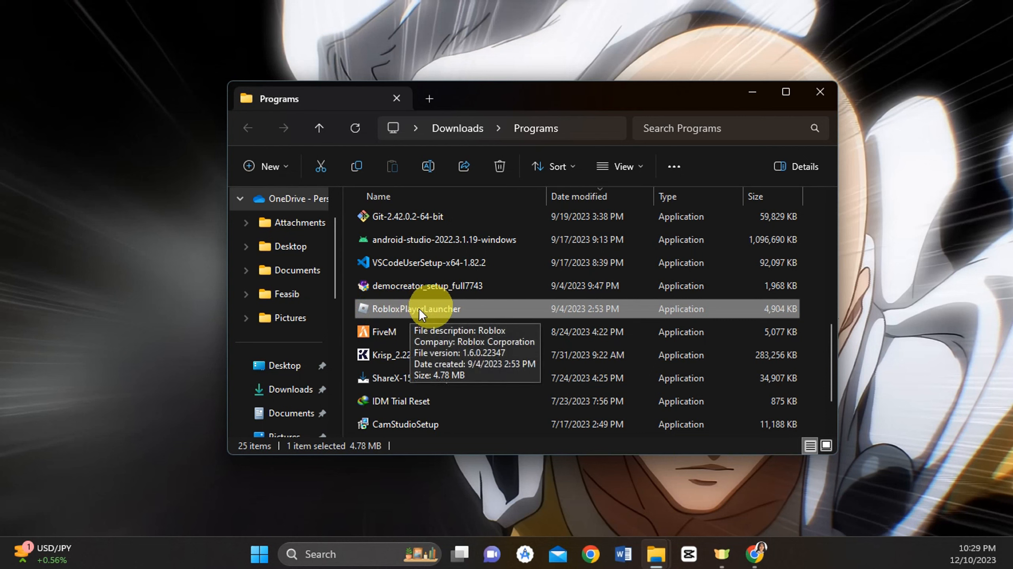
pyautogui.moveTo(381, 251)
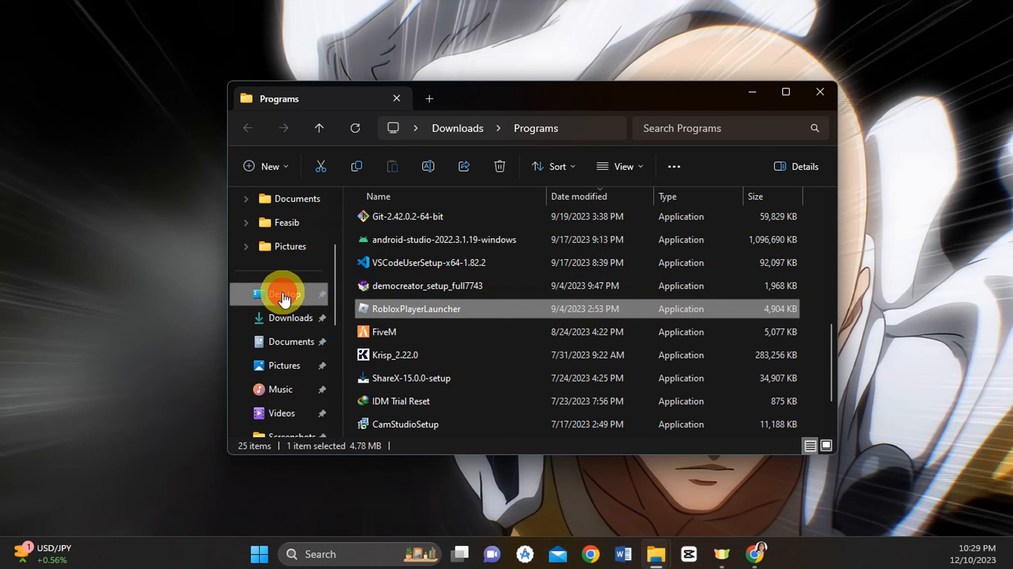
# Step: Go to This PC and browse Local Disk (C:) folders such as Program Files and Windows
pyautogui.click(281, 294)
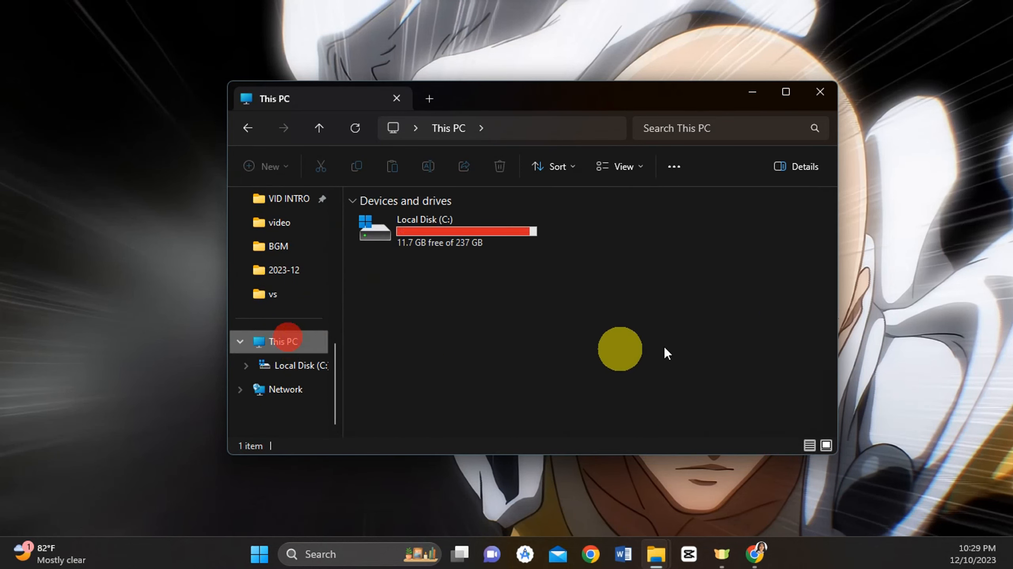
pyautogui.moveTo(573, 264)
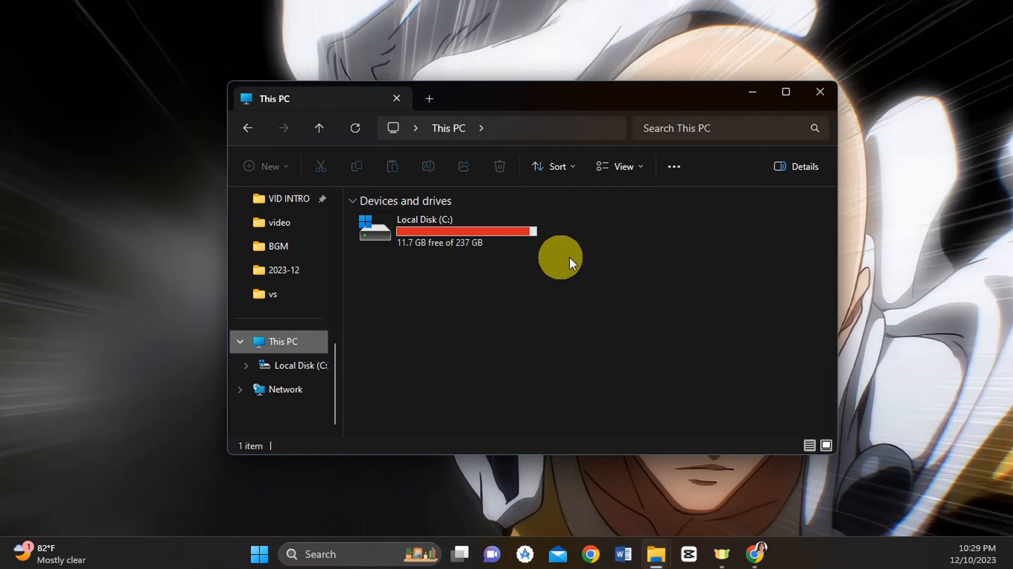
pyautogui.moveTo(673, 234)
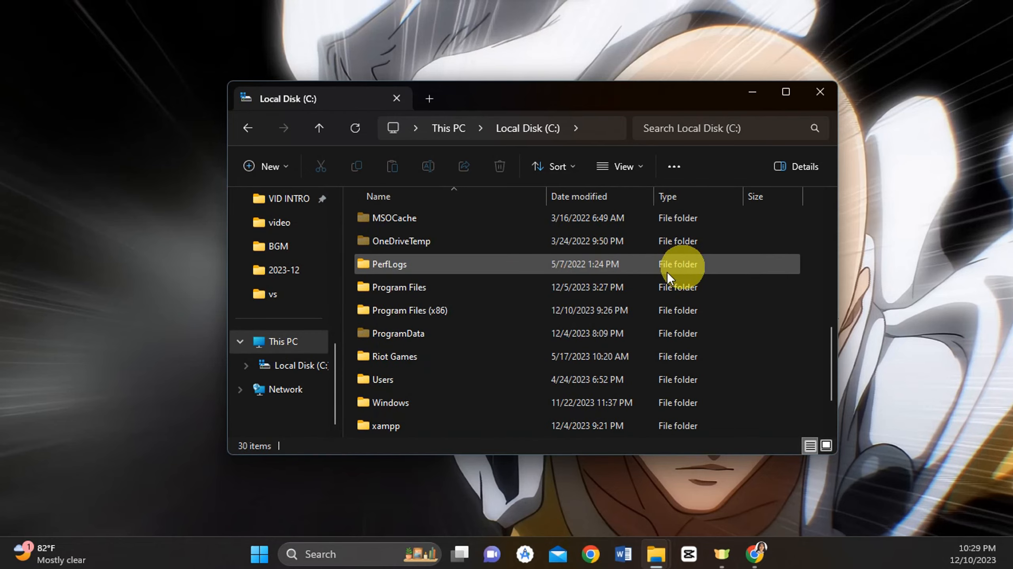
pyautogui.scroll(-3)
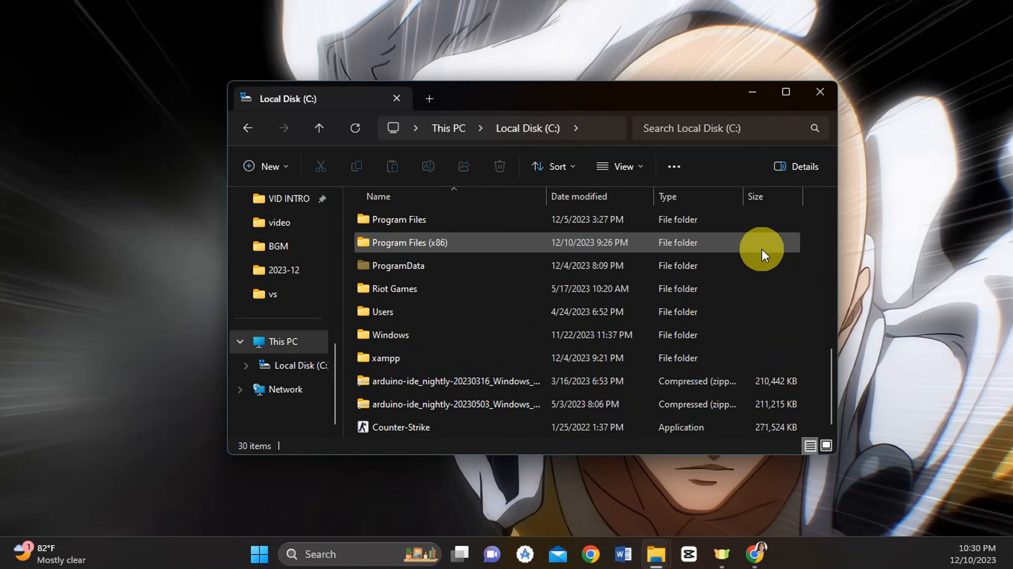
pyautogui.moveTo(812, 283)
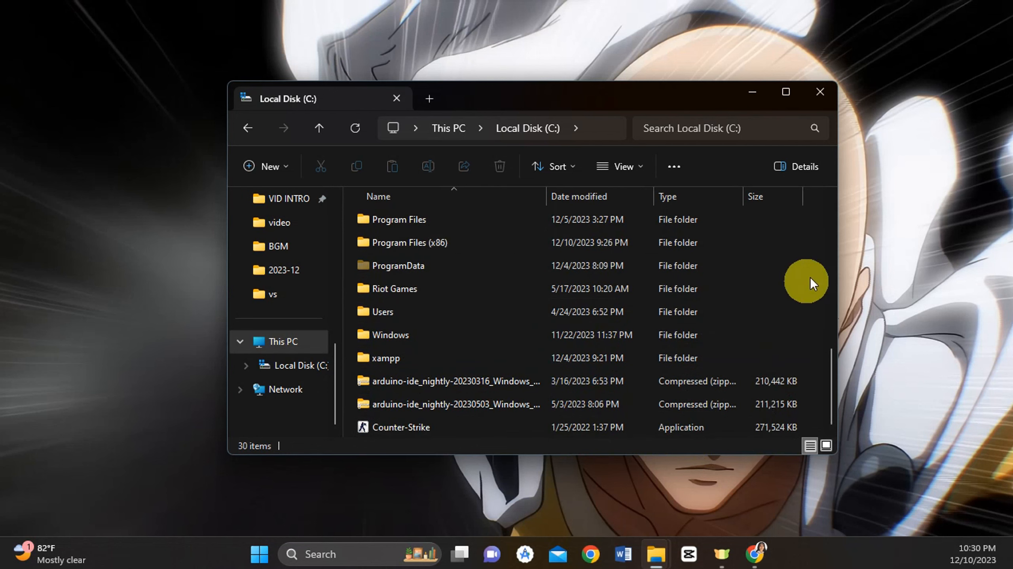